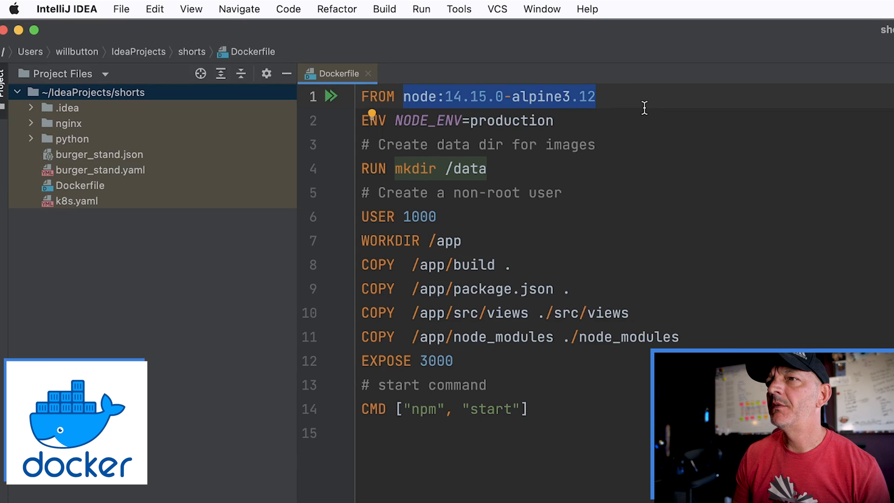
Select the pinned tag on the FROM node line to replace it with 'latest'.
click(619, 95)
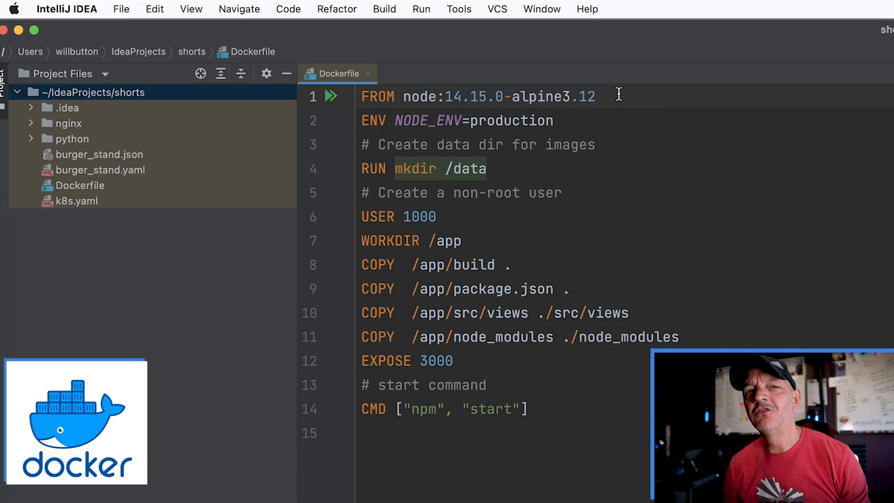
drag(497, 96, 595, 96)
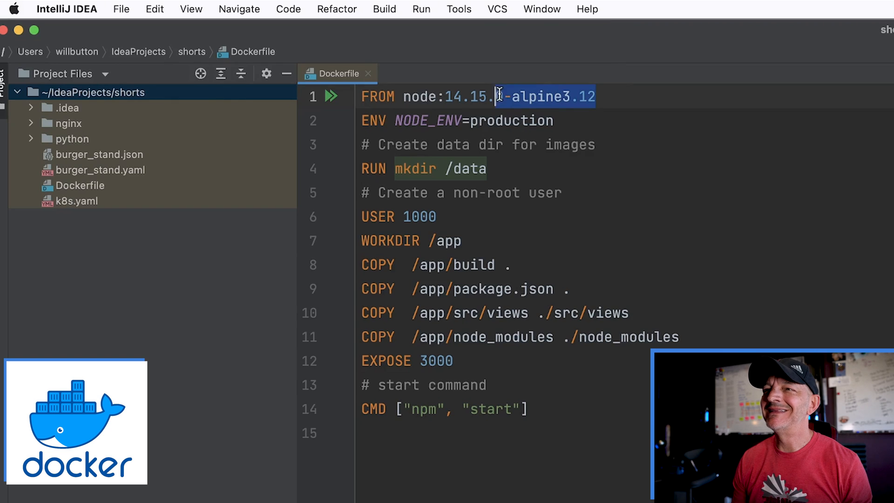
drag(496, 96, 403, 96)
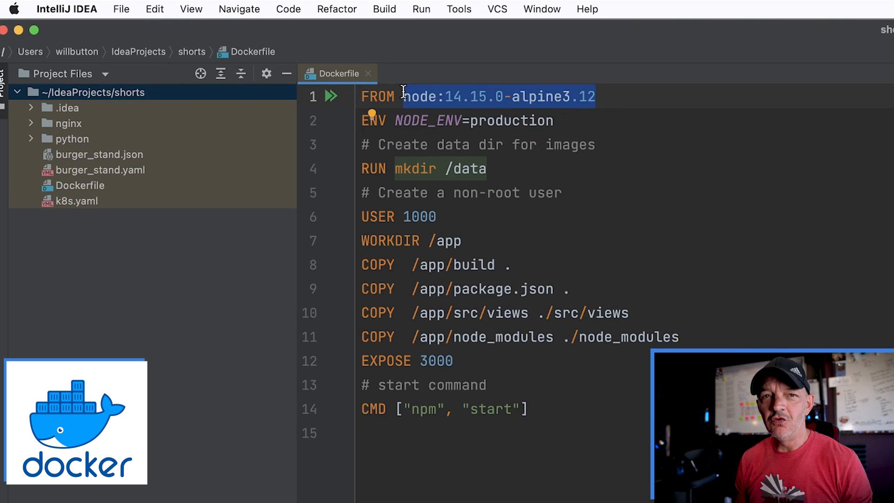
click(599, 95)
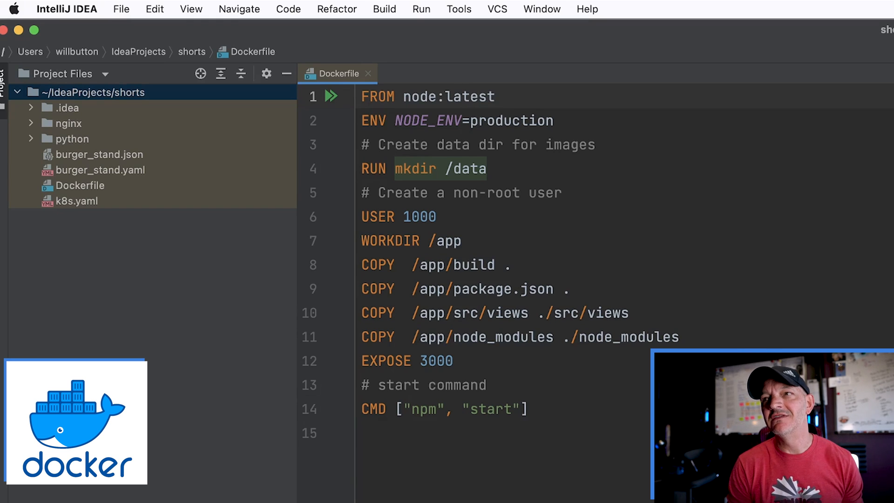
Restore the FROM line's pinned tag to node:14.15.0-alpine3.12.
text(14.15.0-alpine3.12)
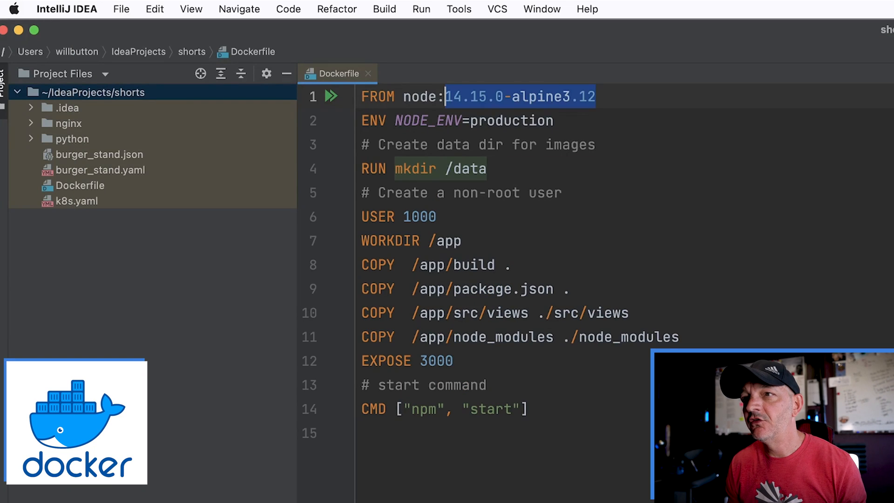
click(596, 96)
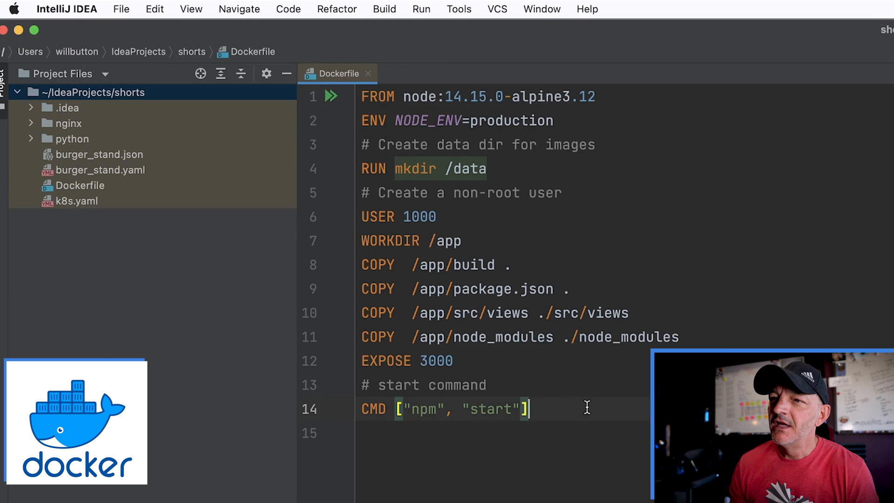
triple_click(445, 409)
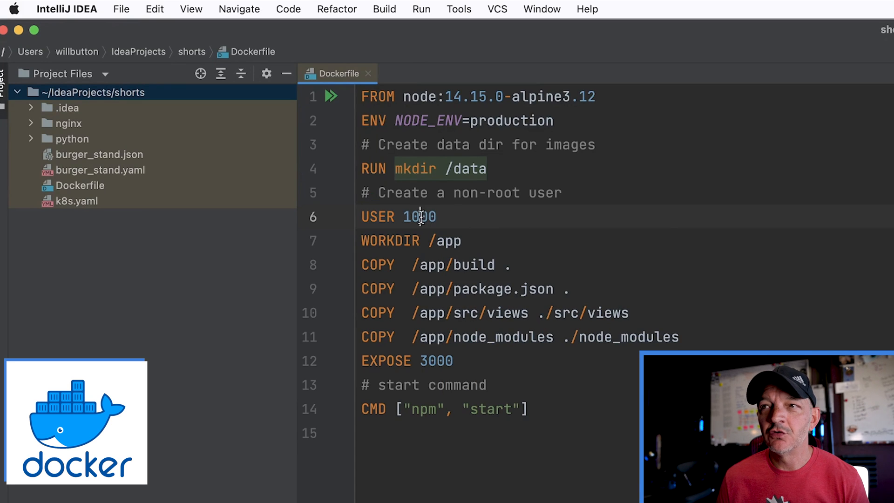
mouse_move(479, 357)
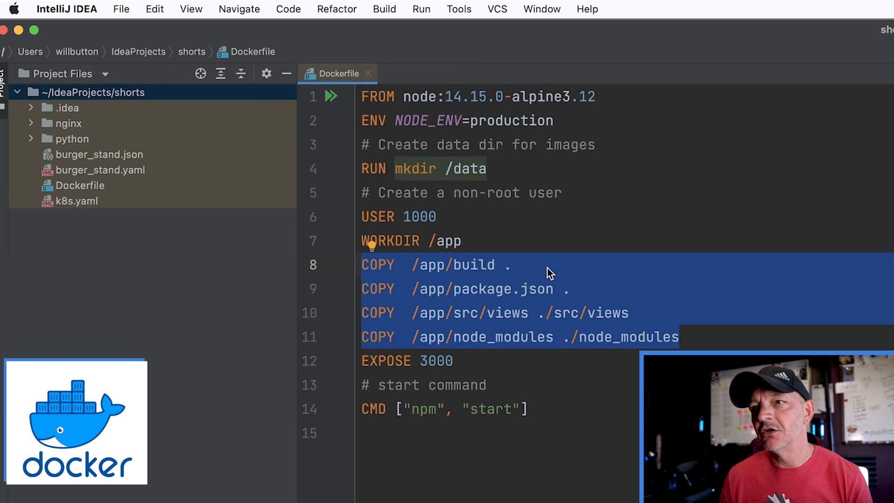
click(550, 272)
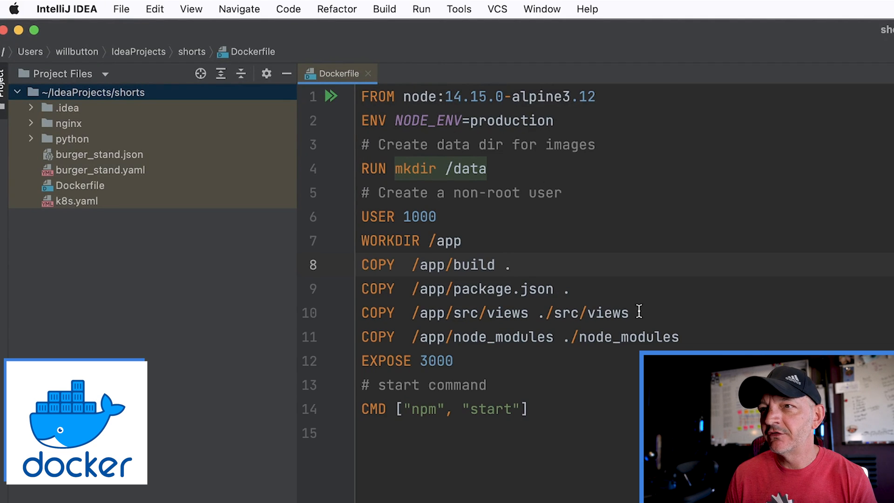
mouse_move(586, 403)
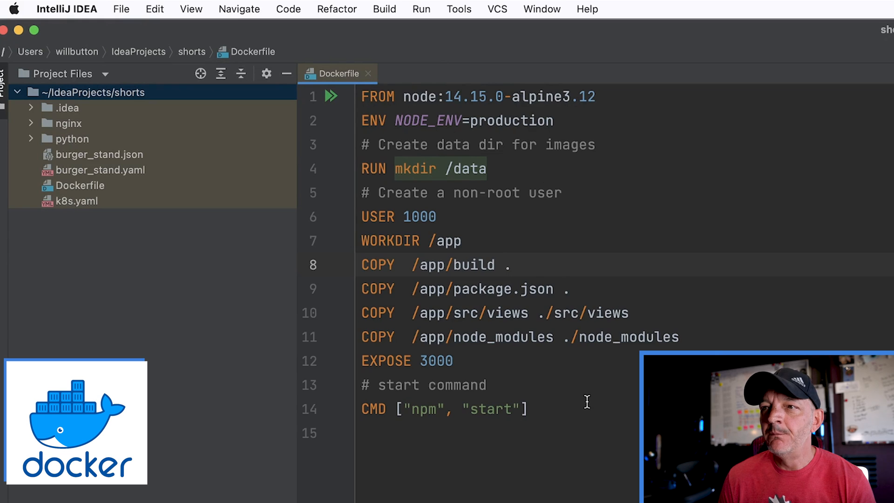
click(485, 385)
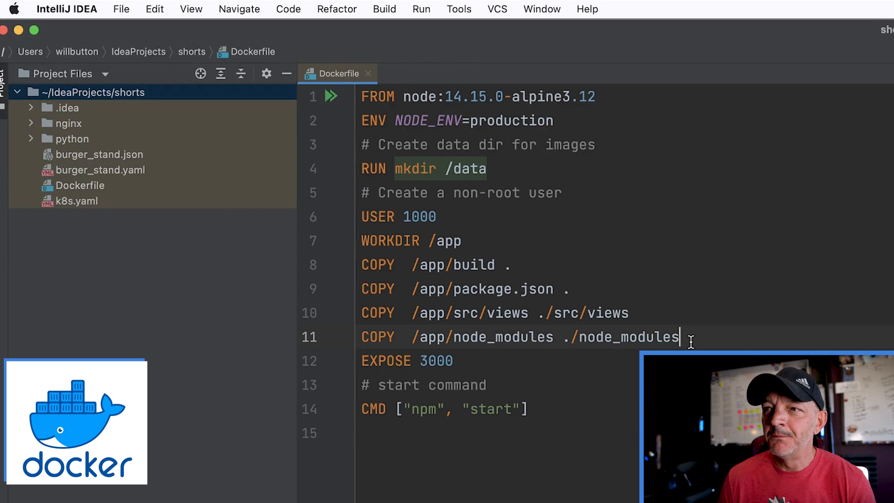
triple_click(513, 337)
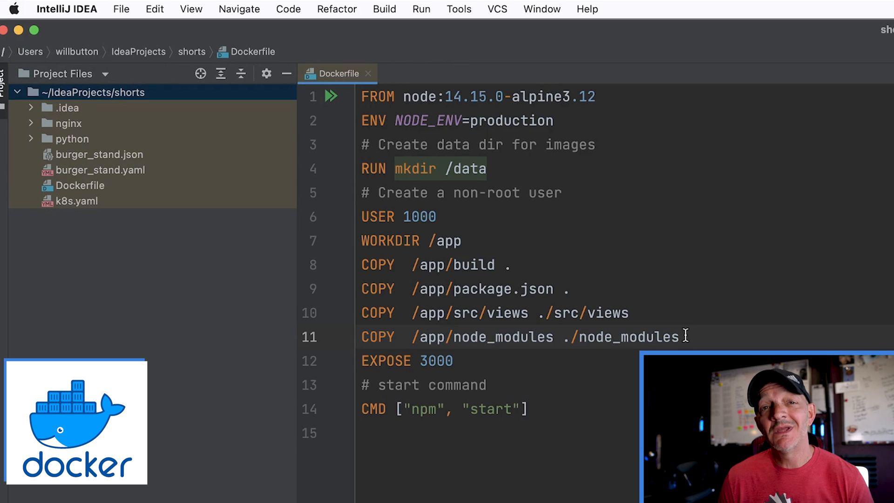
drag(467, 168, 688, 336)
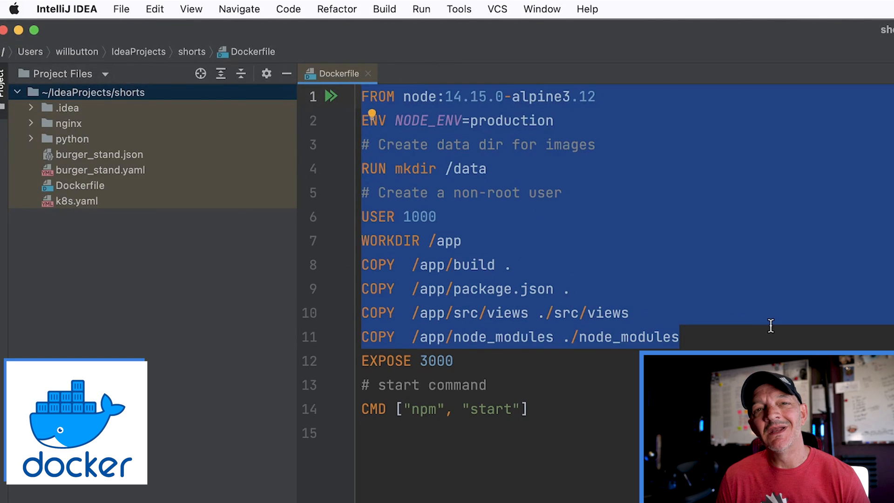
mouse_move(752, 344)
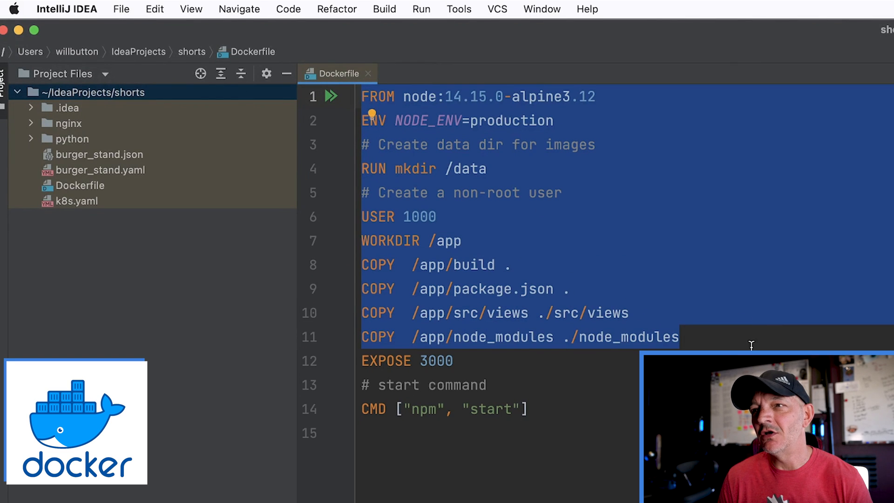
click(680, 337)
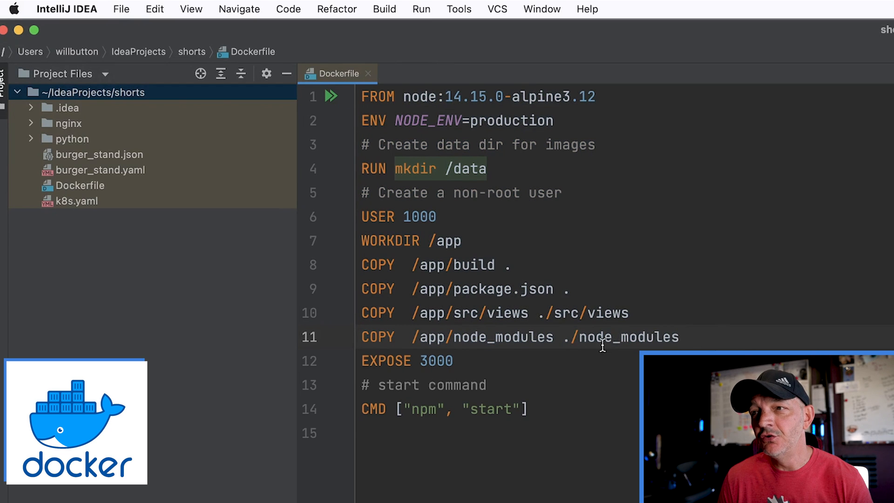
key(enter)
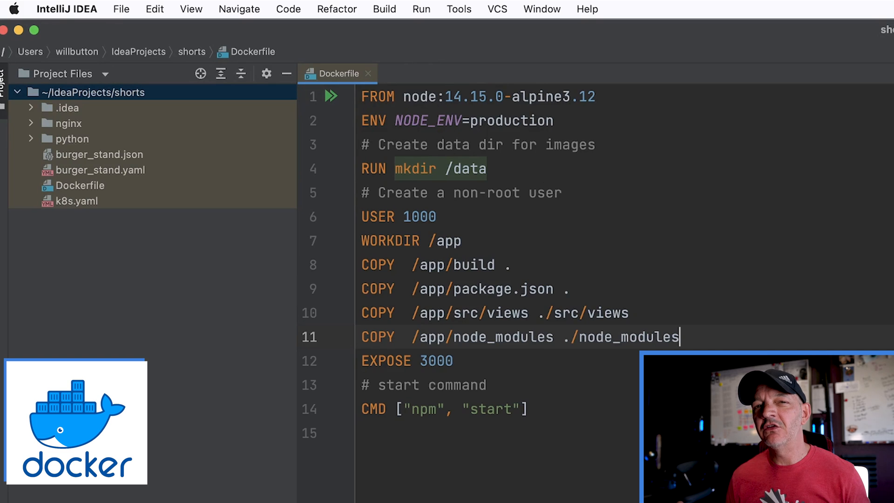
drag(379, 144, 527, 409)
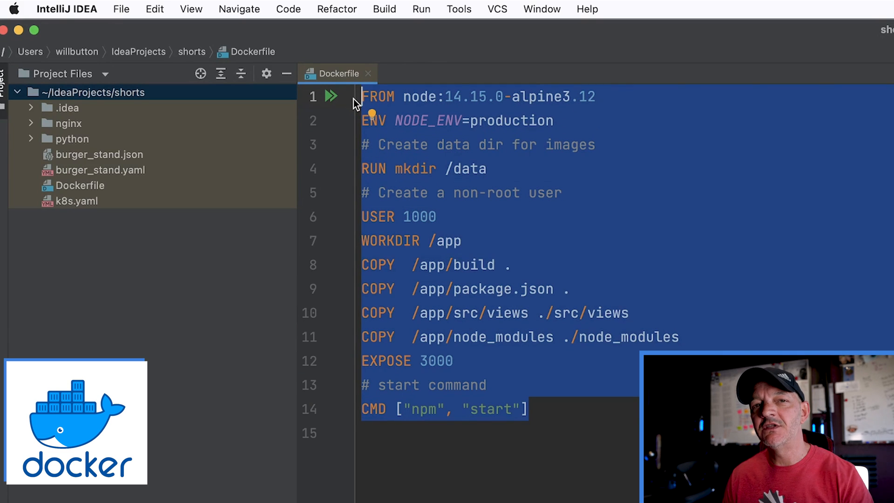
click(543, 408)
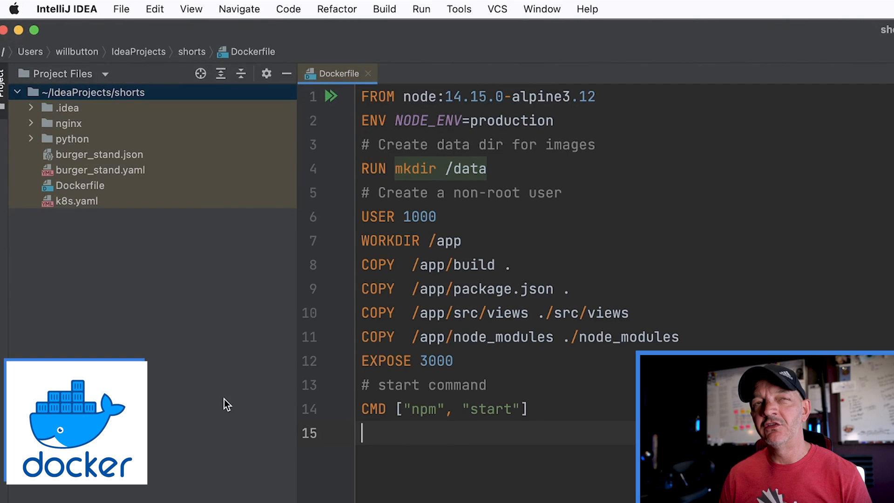
mouse_move(176, 312)
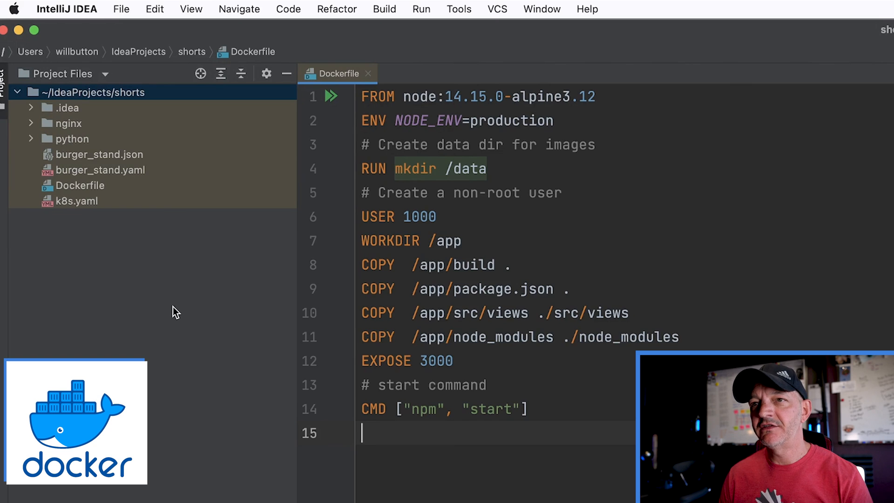
mouse_move(174, 310)
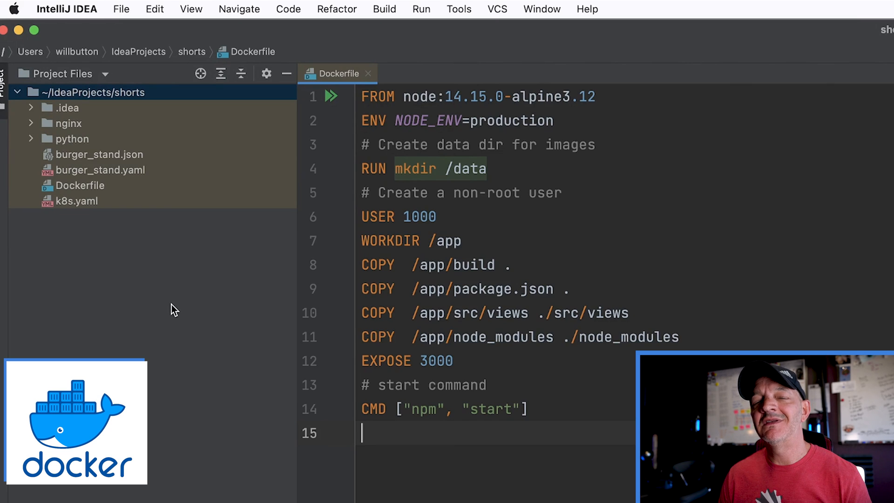
mouse_move(149, 265)
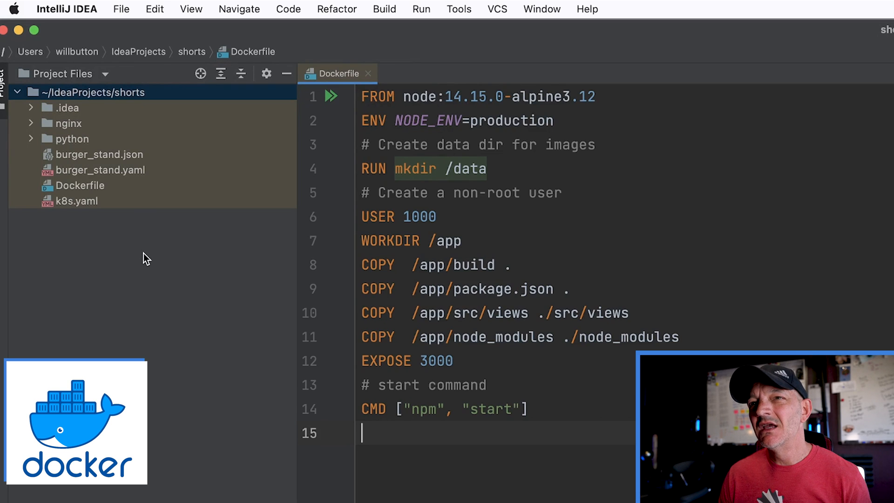
mouse_move(321, 328)
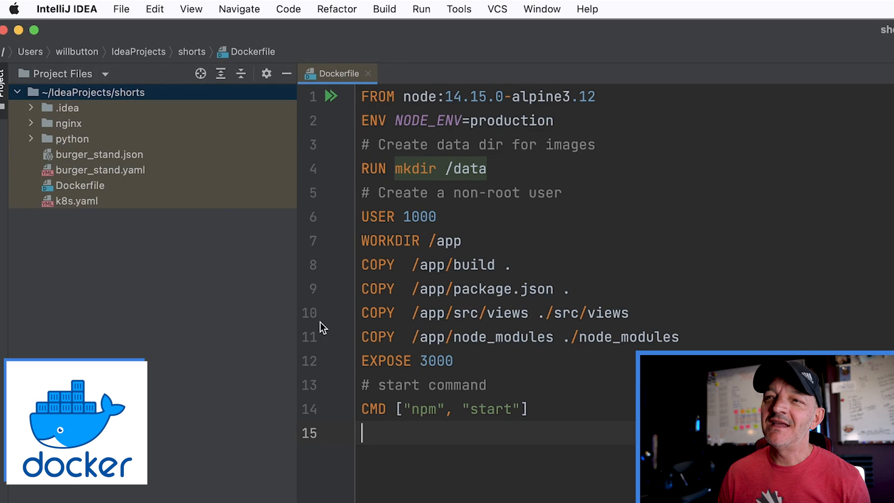
mouse_move(416, 276)
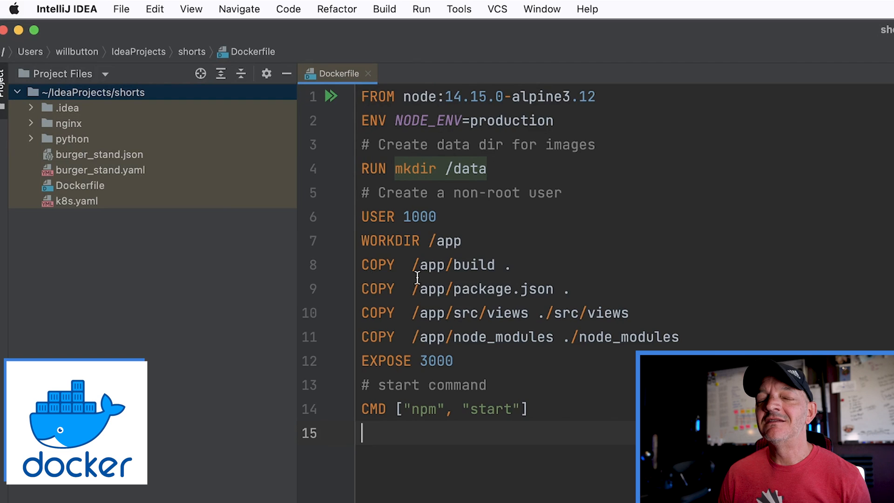
mouse_move(513, 473)
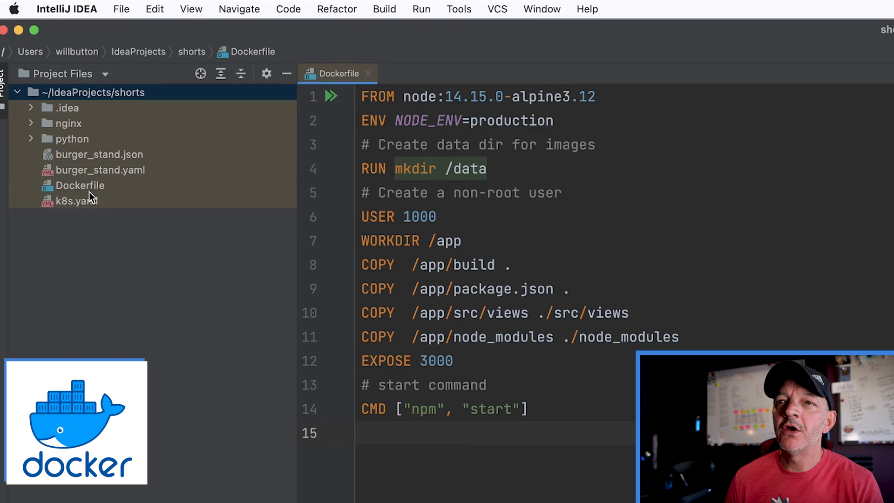
click(80, 186)
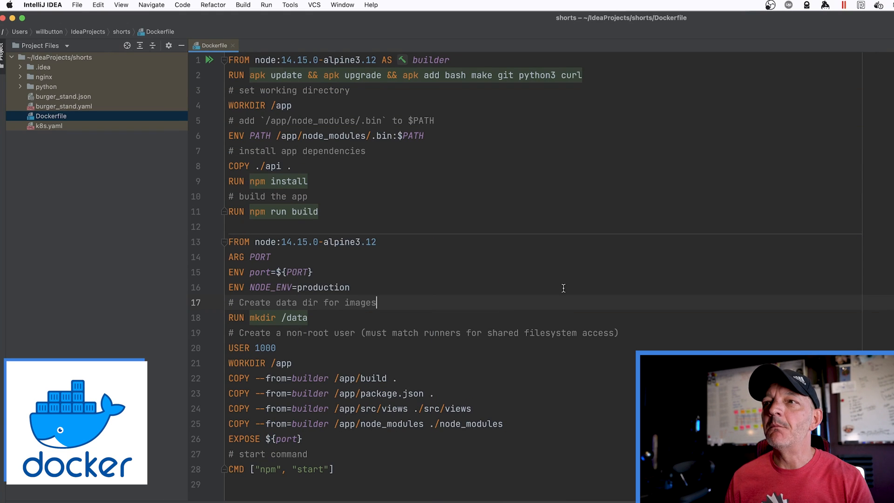
mouse_move(407, 197)
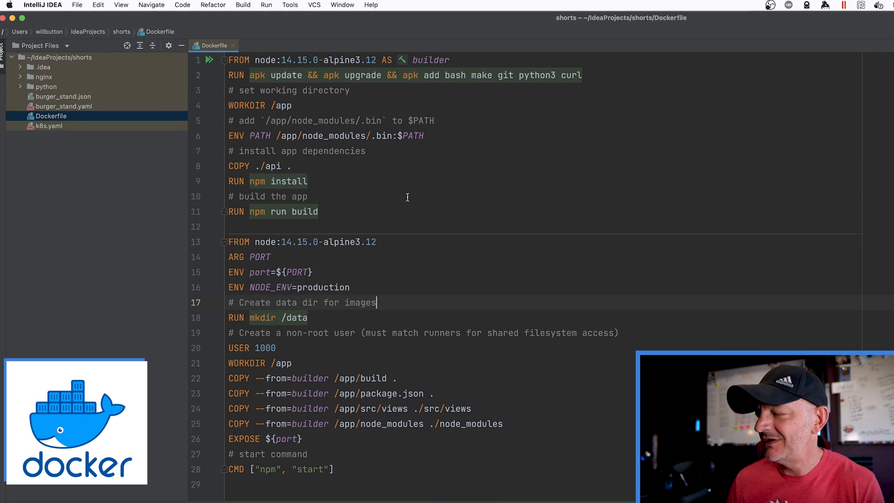
click(433, 60)
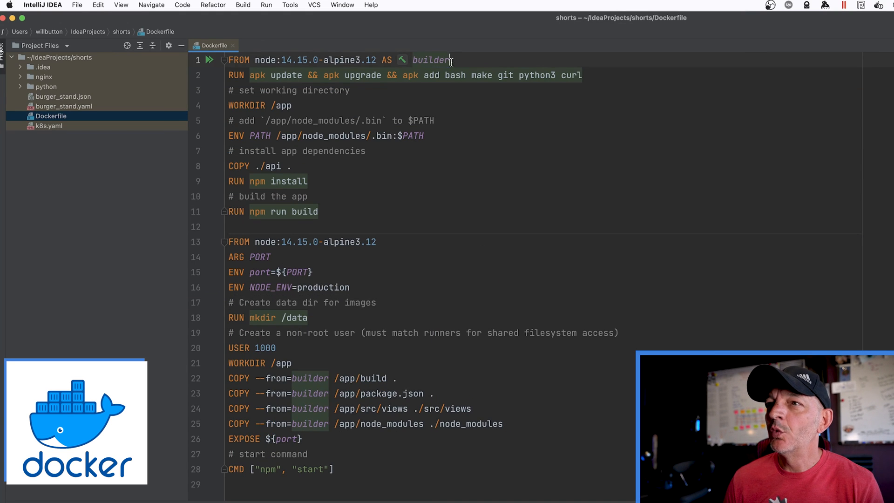
triple_click(342, 60)
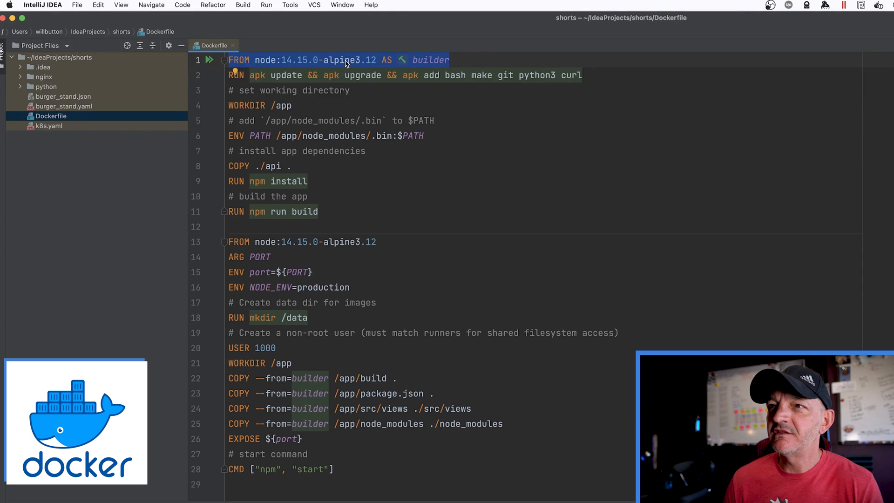
mouse_move(456, 62)
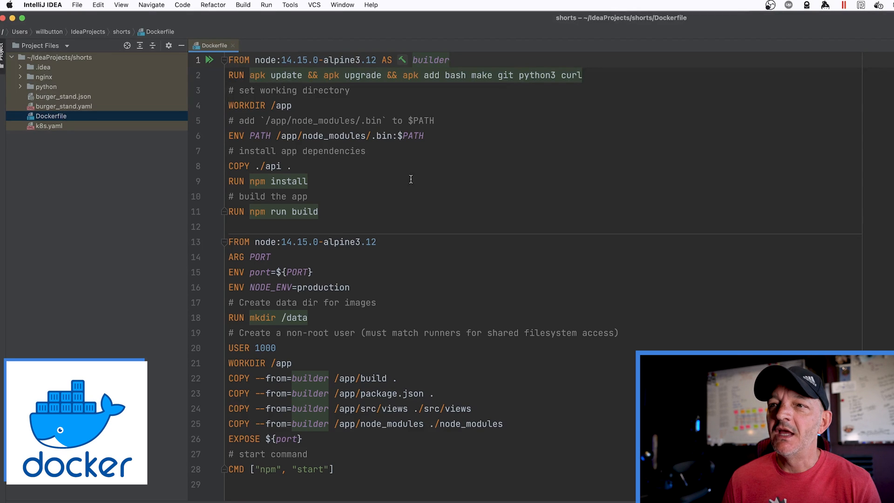
drag(234, 75, 308, 197)
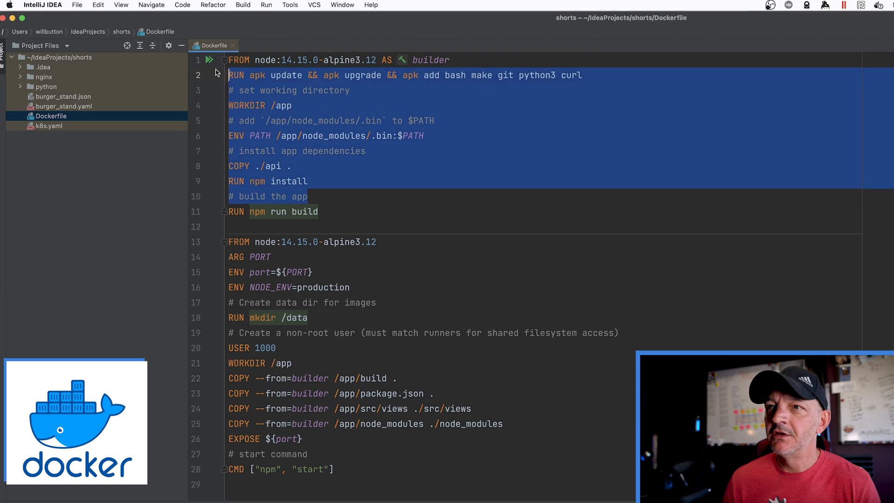
click(291, 166)
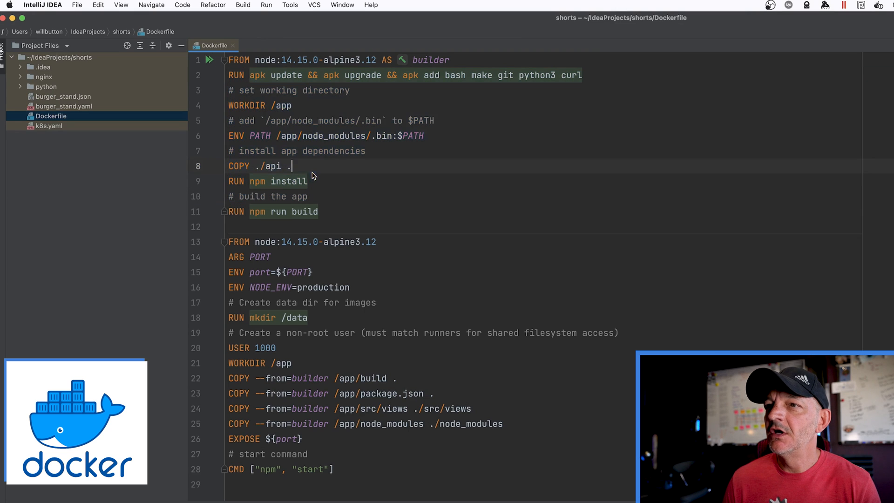
double_click(290, 182)
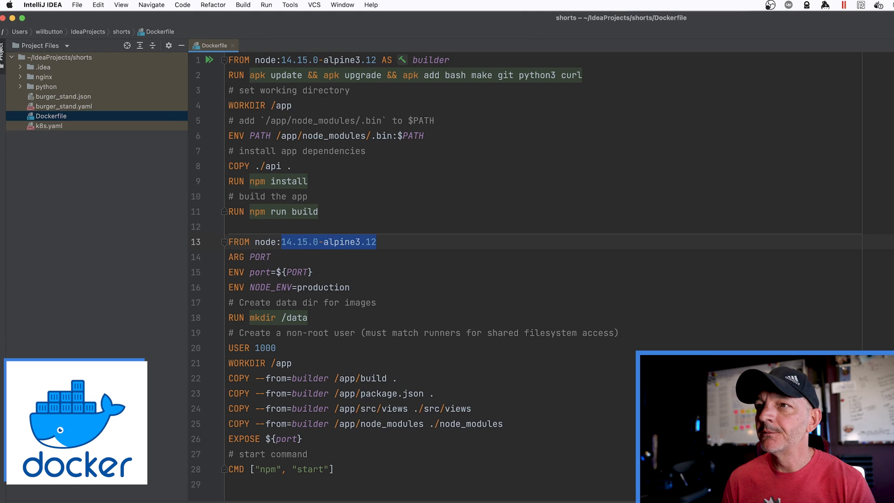
click(423, 136)
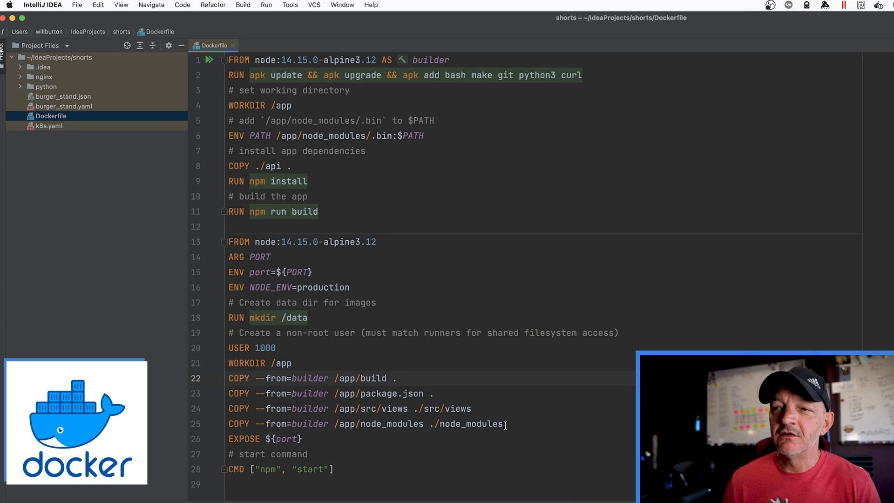
drag(227, 393, 504, 424)
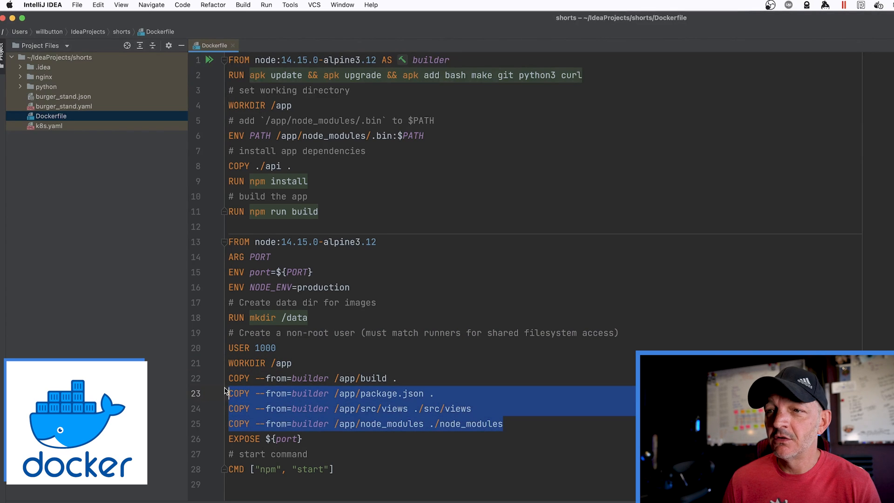
click(331, 378)
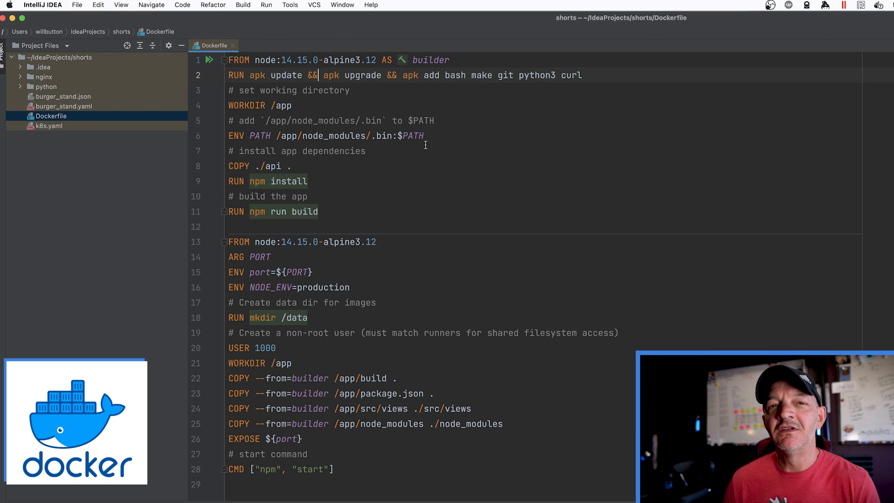
Break the RUN apk command after 'update &&' and add a backslash continuation.
drag(443, 74, 583, 74)
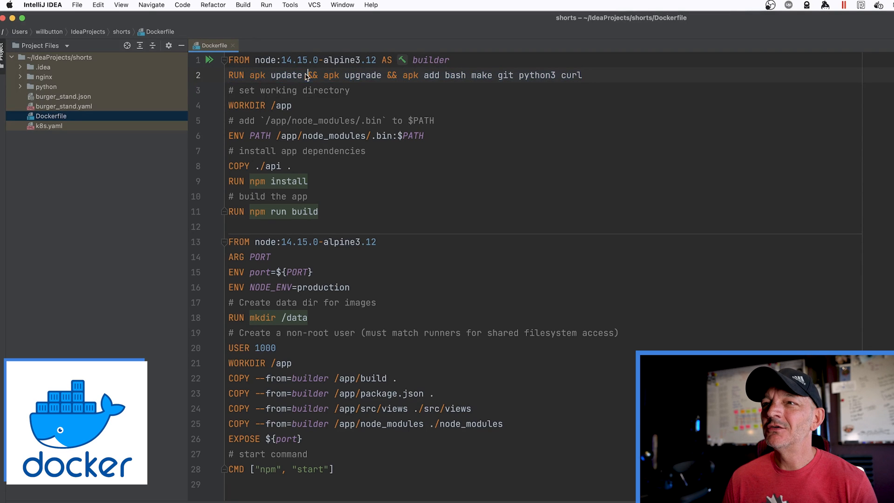
key(enter)
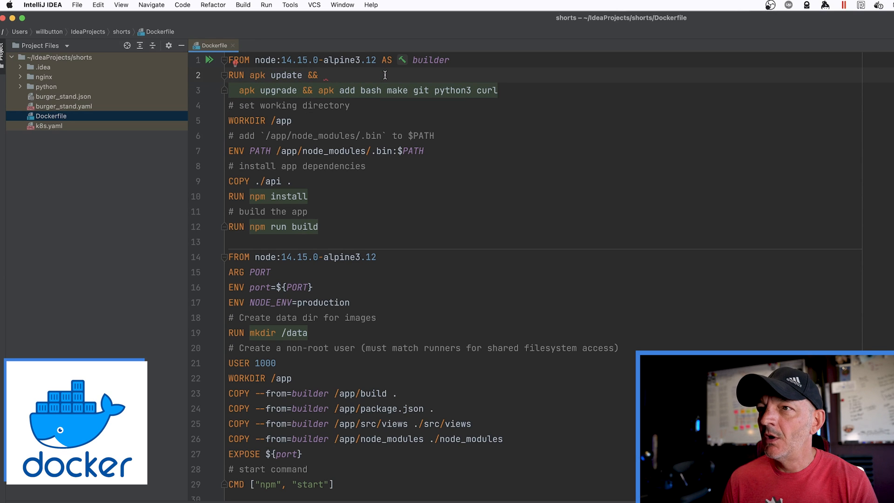
text(\)
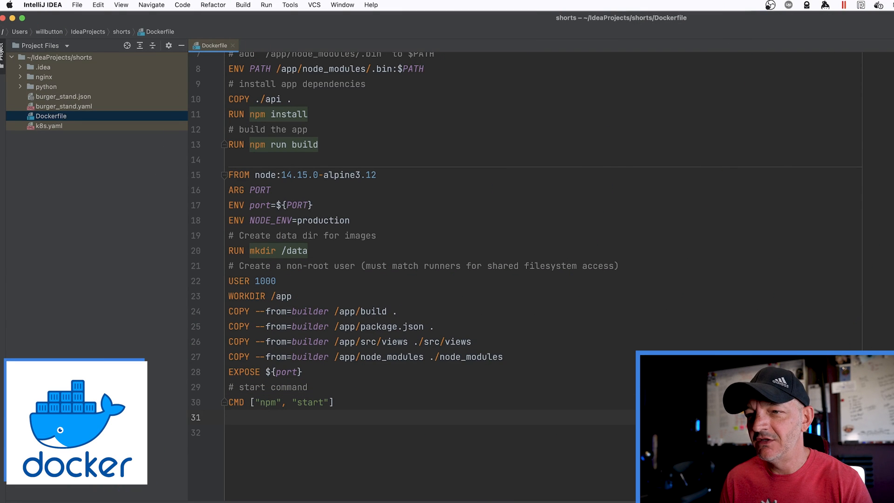
Add 'ENTRYPOINT []' below the CMD line at the end of the Dockerfile.
text(ENTRYPOINT)
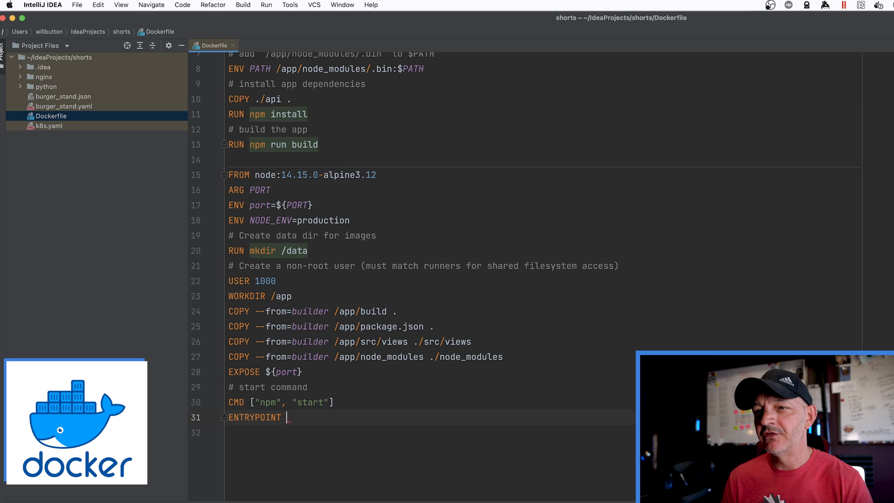
text([])
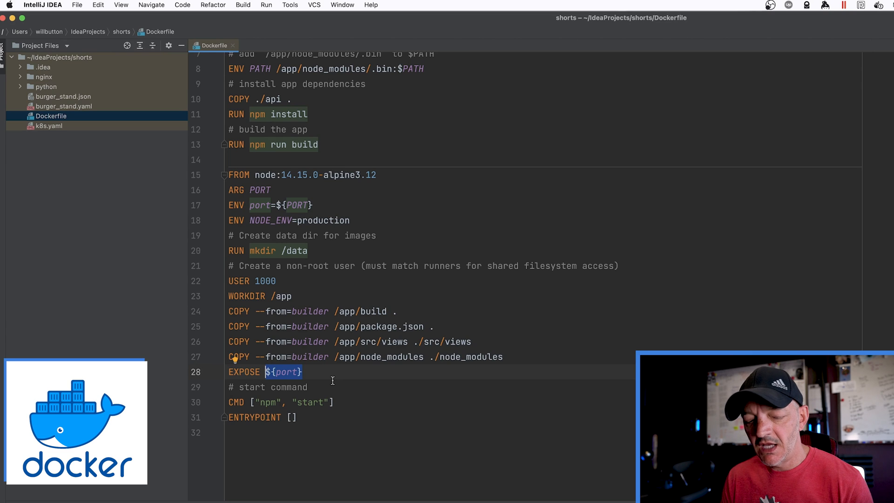
Replace ${port} on the EXPOSE line with 5432, then change it to the fixed port 3306.
text(5432)
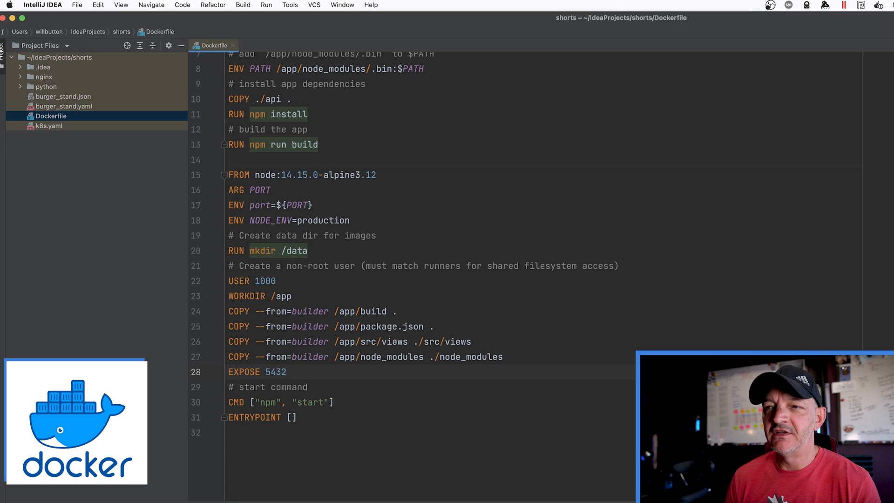
key(backspace)
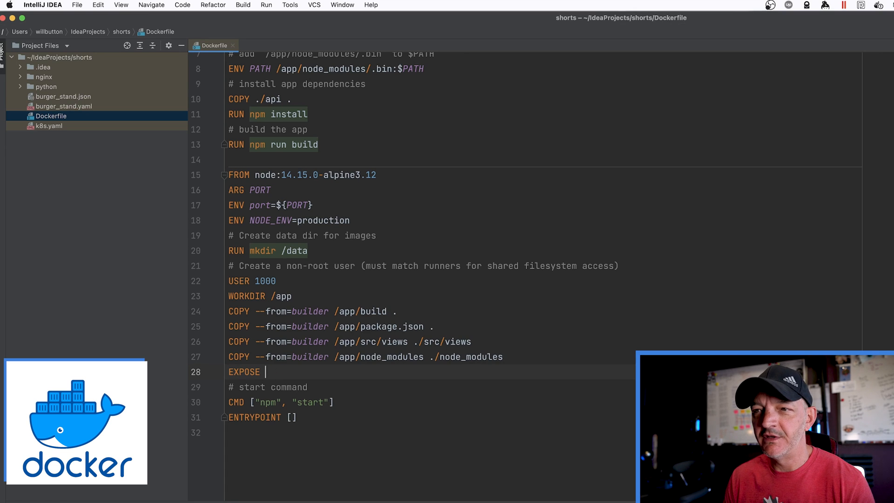
text(3306)
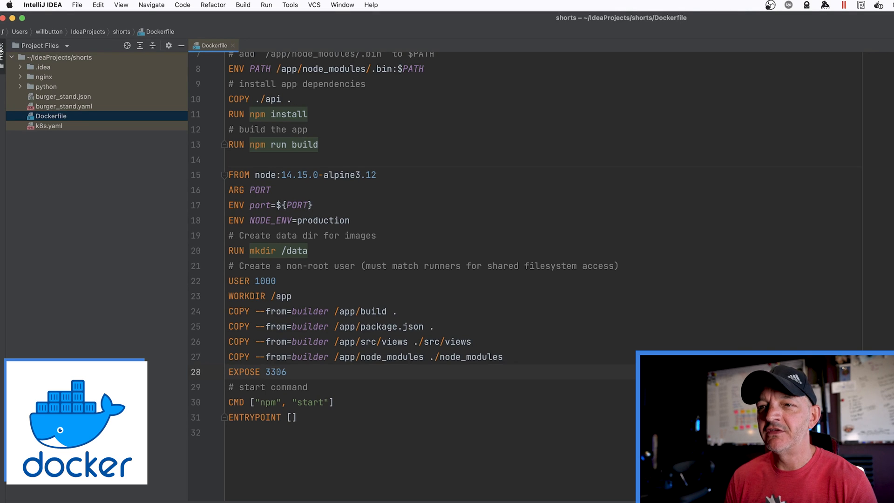
click(267, 372)
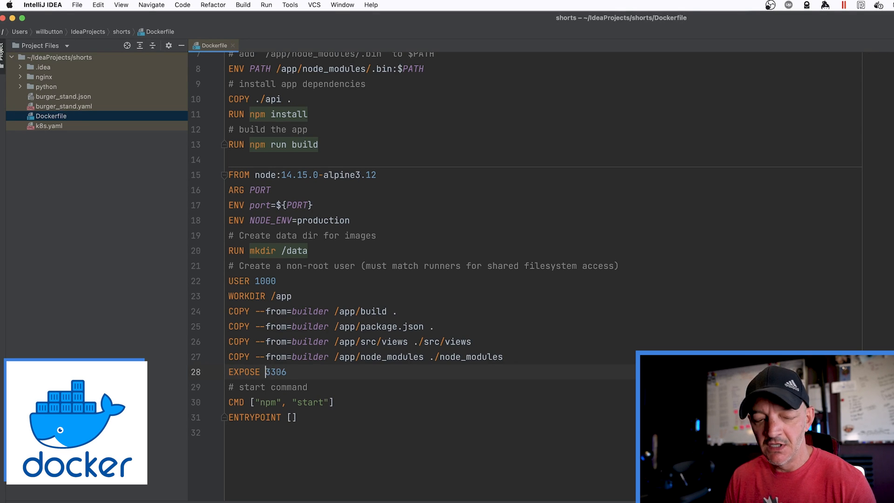
text(1)
text(RUN c)
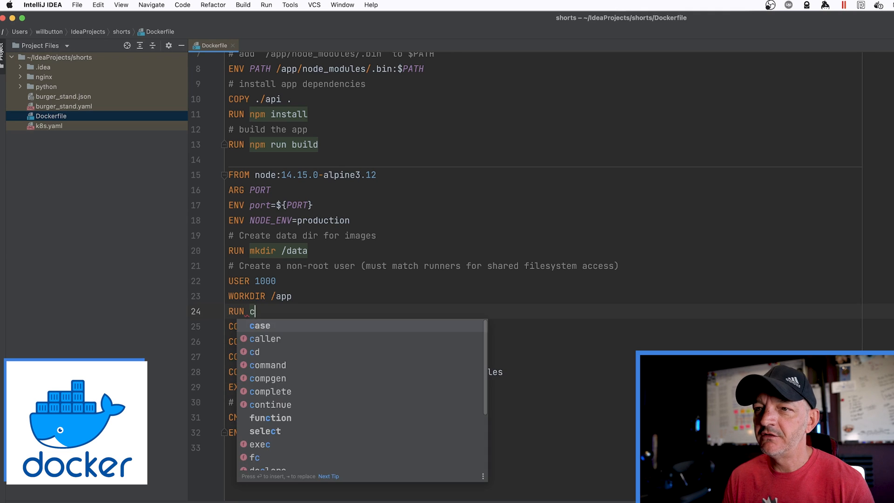
text(d ../)
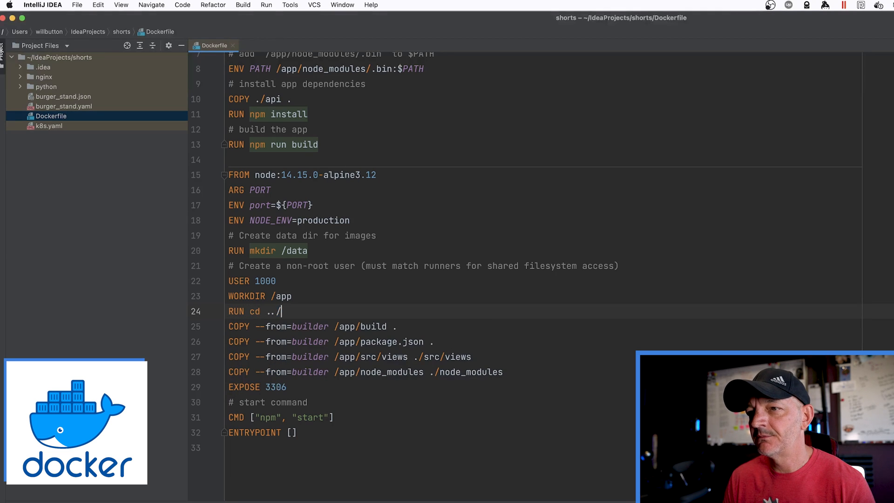
text(app)
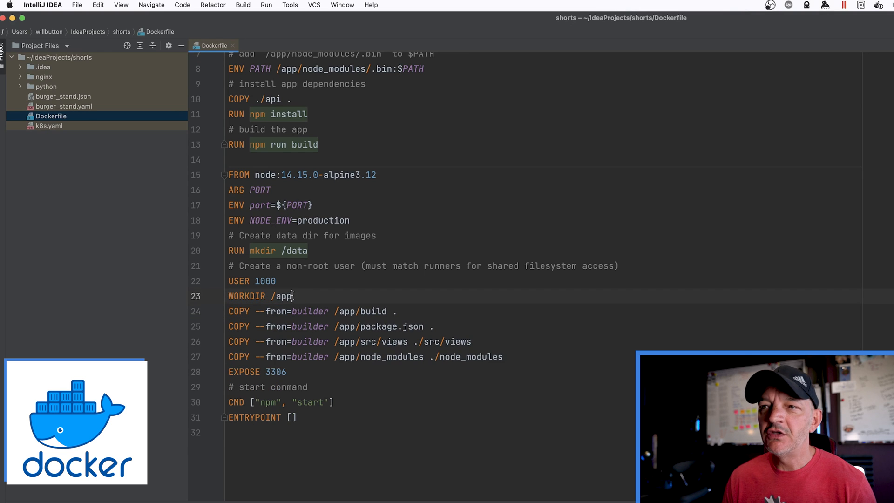
triple_click(260, 296)
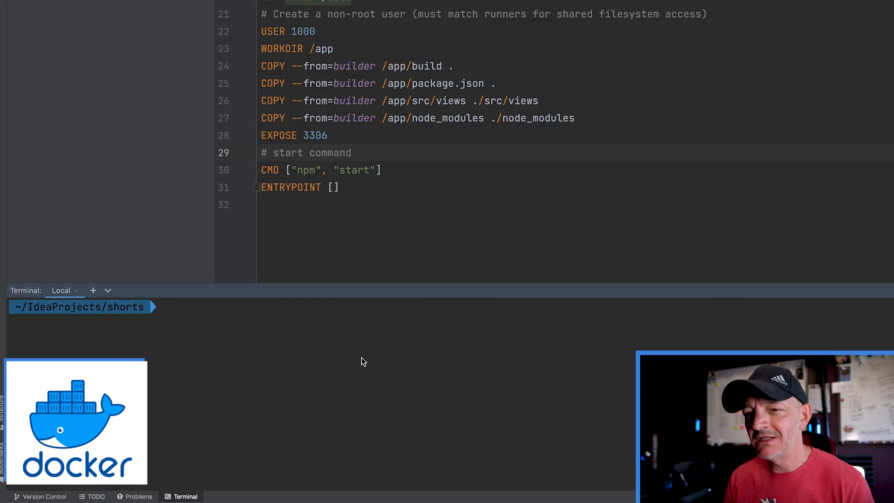
Start a terminal command 'docker run -p 15432:5432' mapping the host port to Postgres.
text(docker)
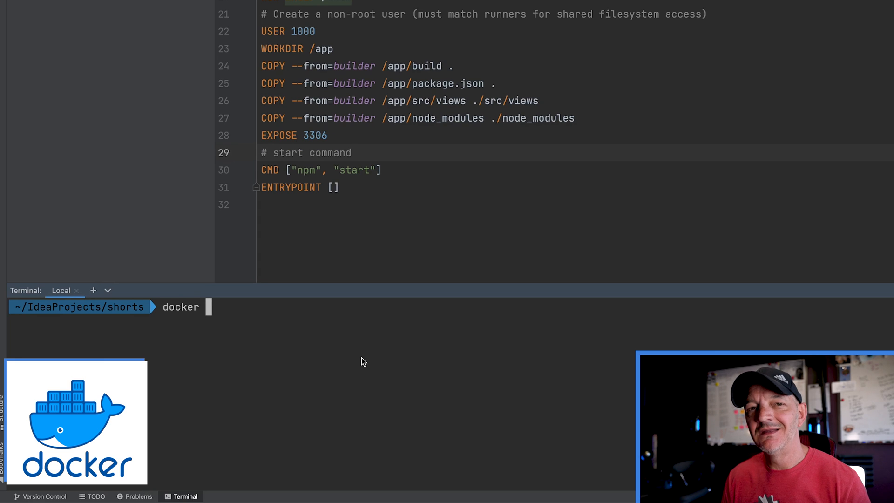
text(r)
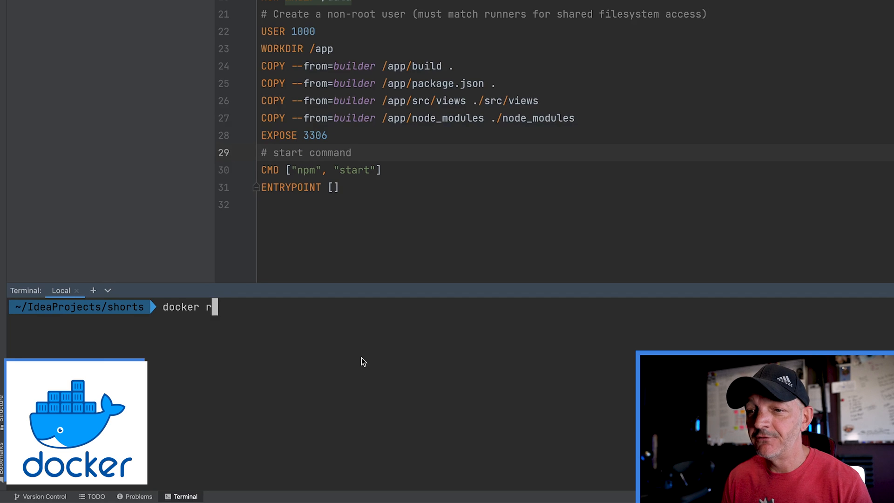
text(un)
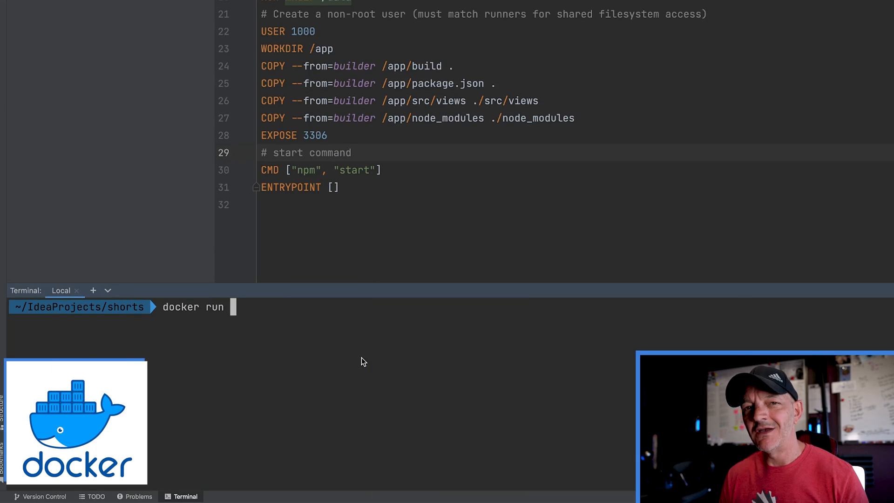
text(-p)
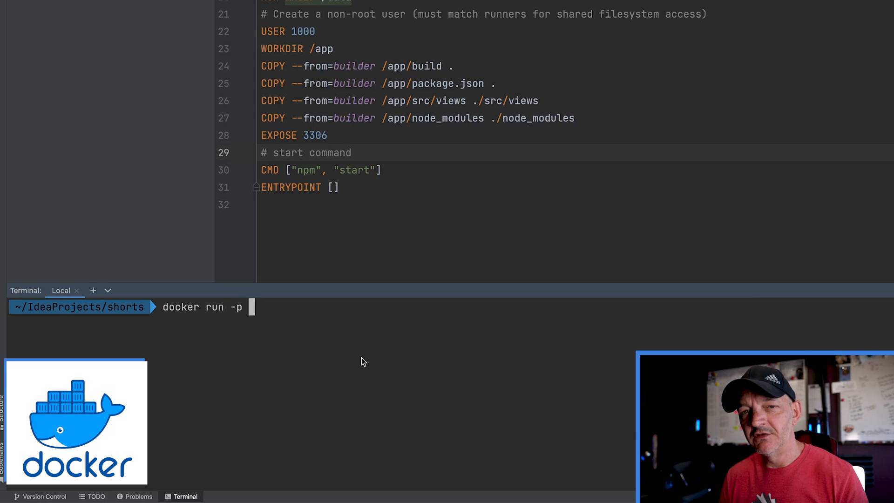
text(5)
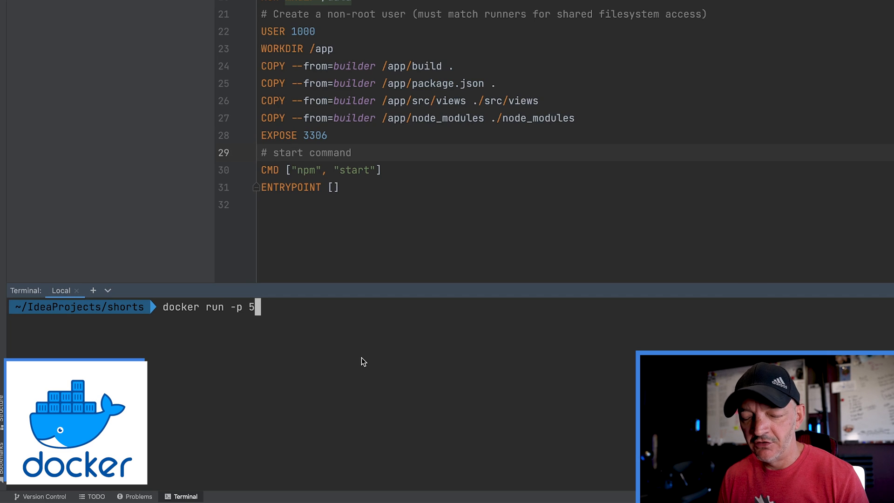
text(432:)
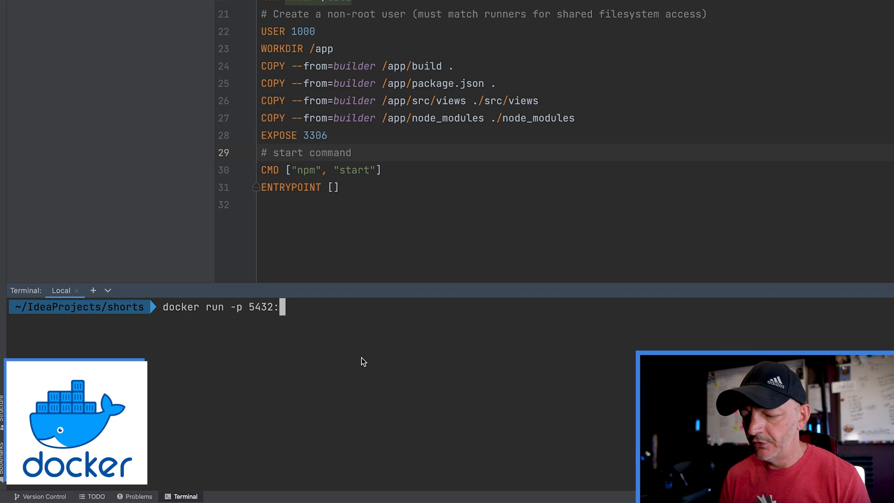
text(5432)
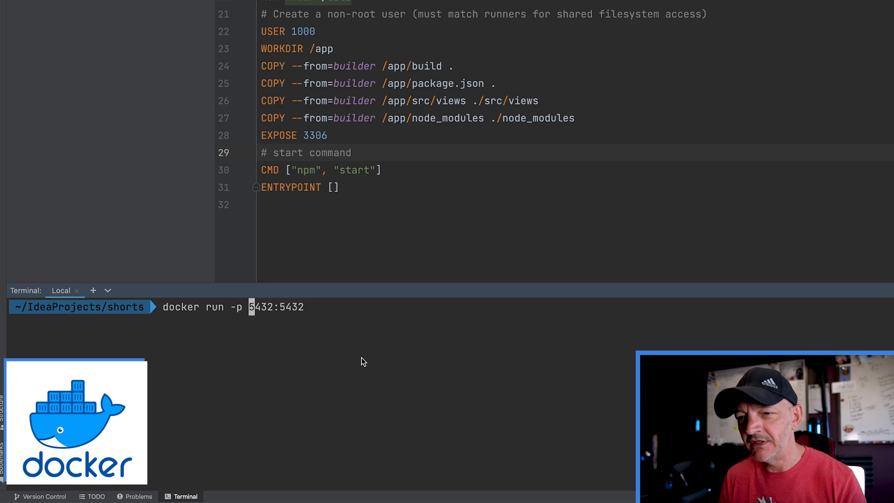
text(1)
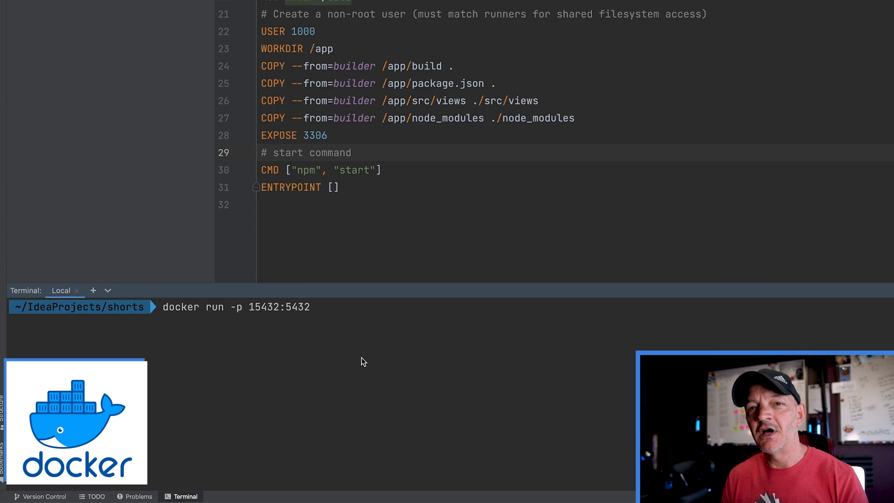
drag(276, 101, 327, 135)
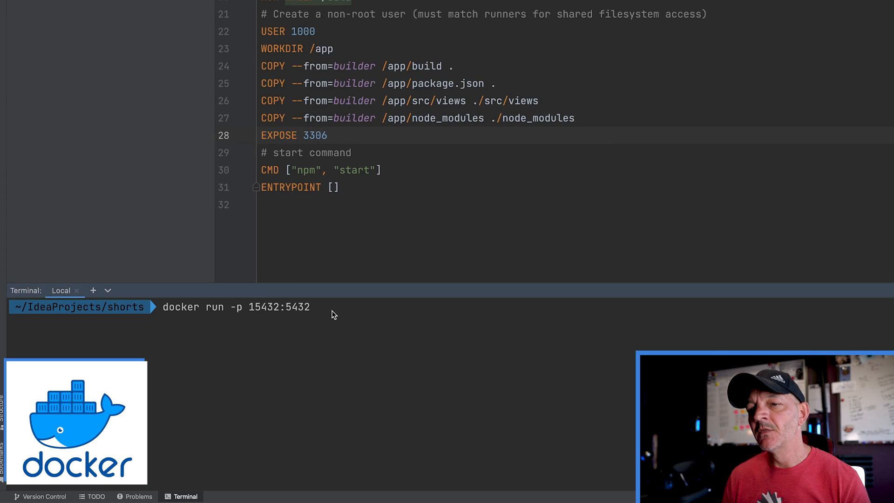
double_click(279, 306)
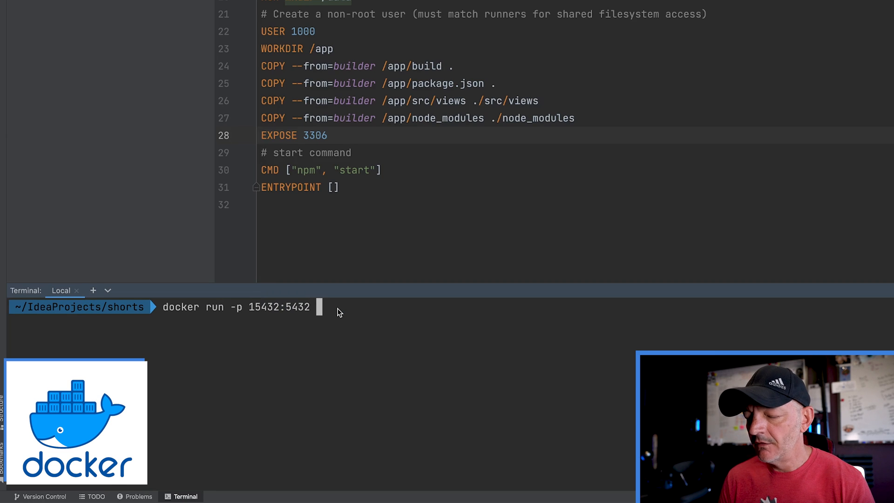
Append the volume mount '-v ./app:/usr/lib/data/postgres' to the docker run command.
text(-v)
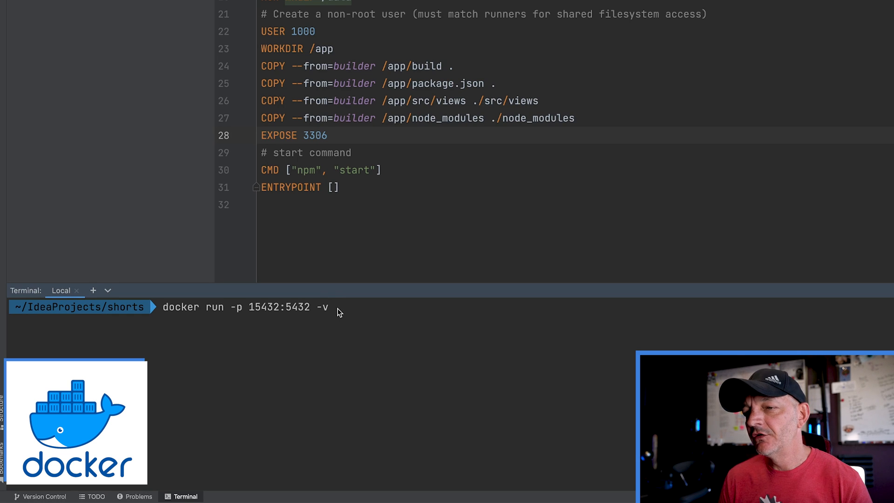
text(./app)
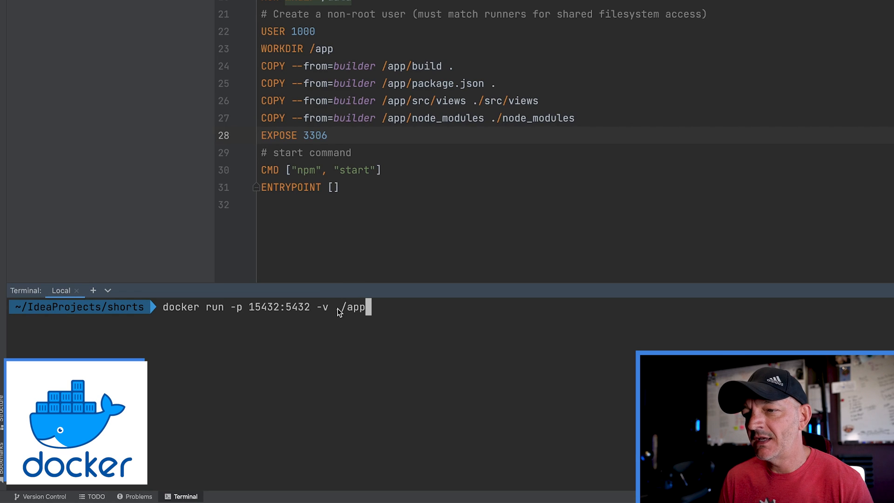
text(:/)
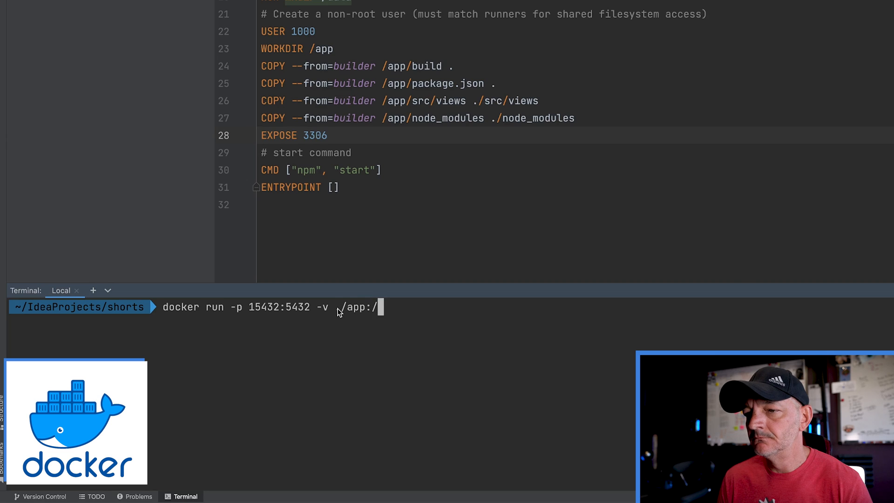
text(usr)
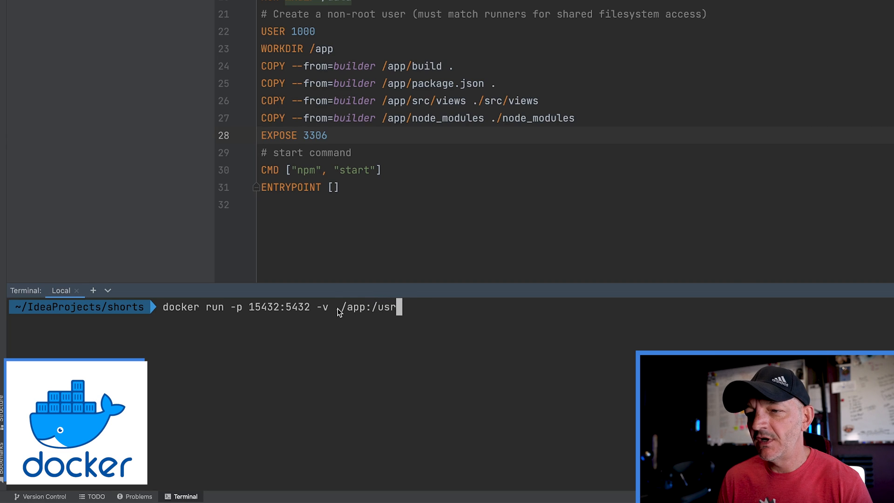
text(/lib/data)
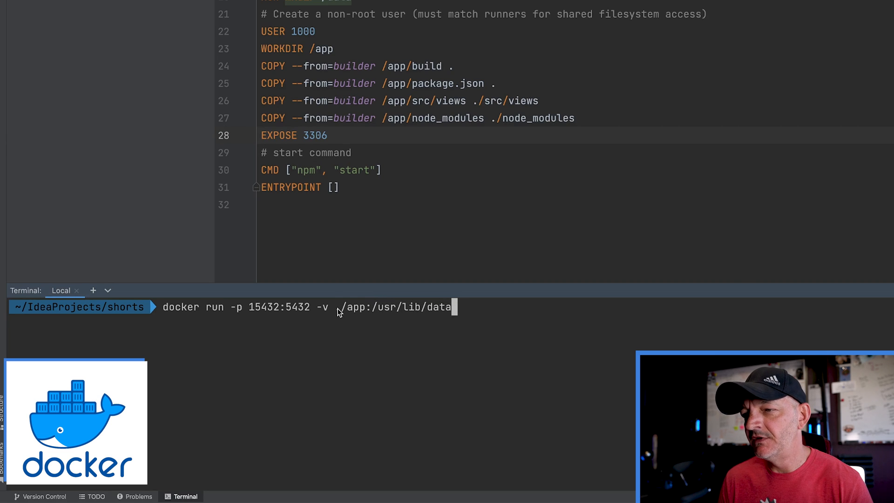
text(/post)
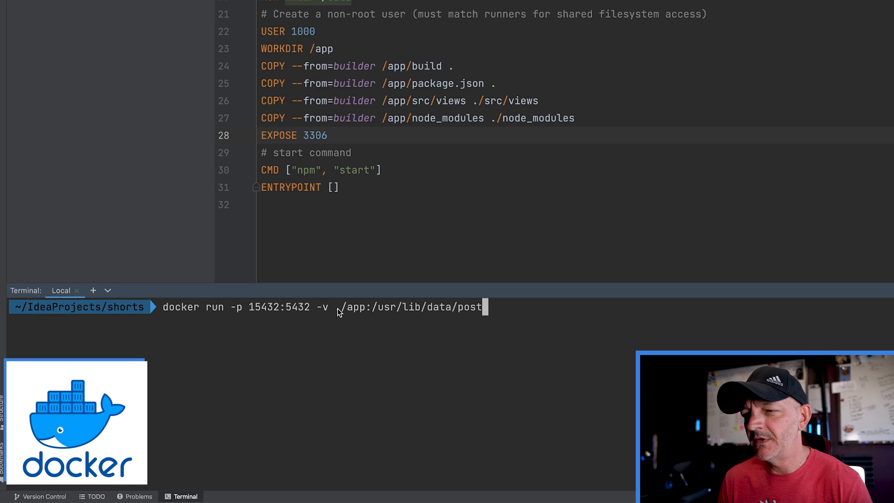
text(gres)
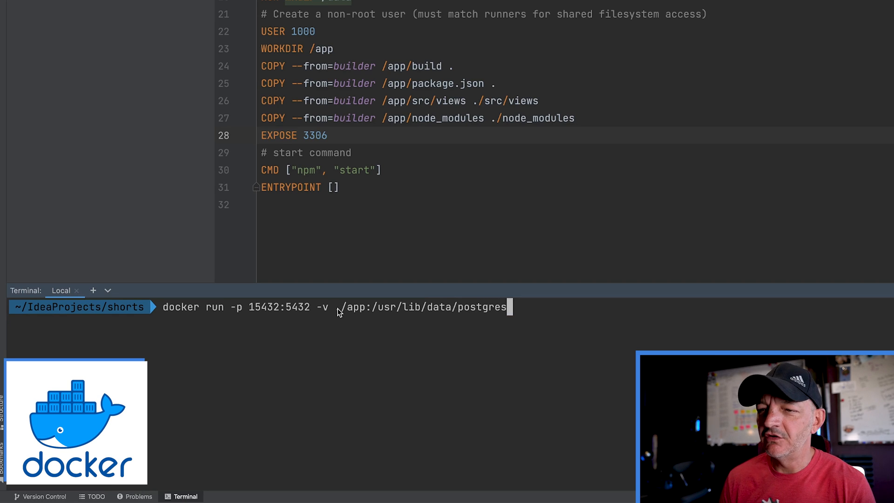
text(.)
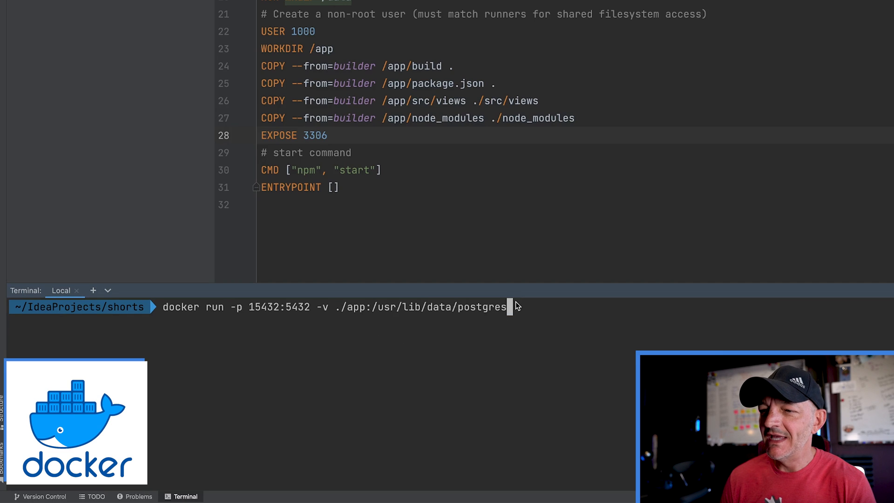
drag(373, 307, 510, 307)
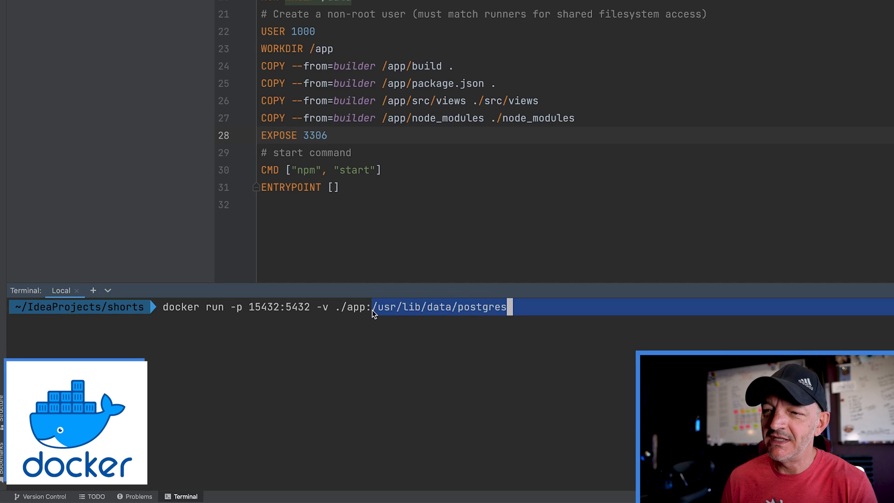
mouse_move(379, 313)
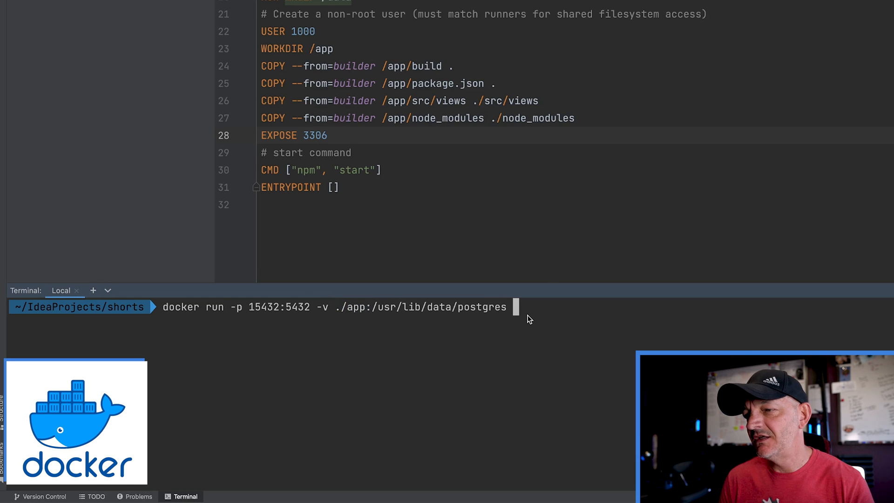
End the docker run command with the image 'myimage:v0.0.1'.
text(myim)
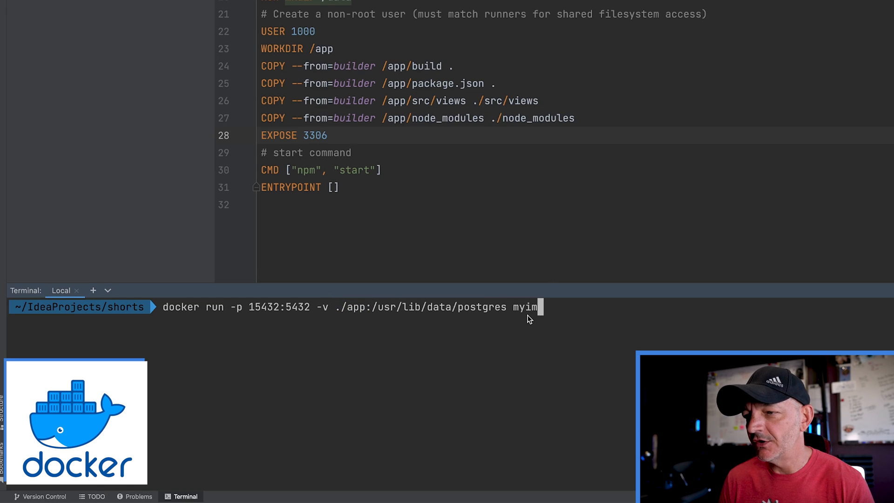
text(age:)
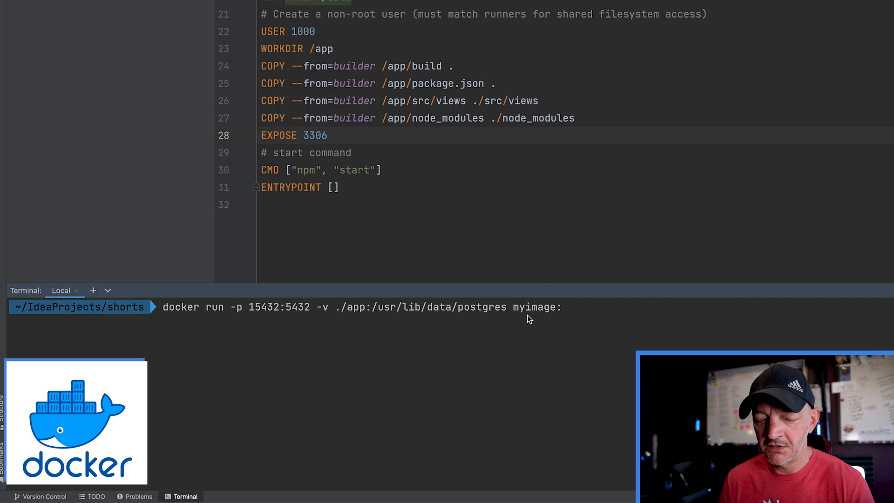
text(v0.0.)
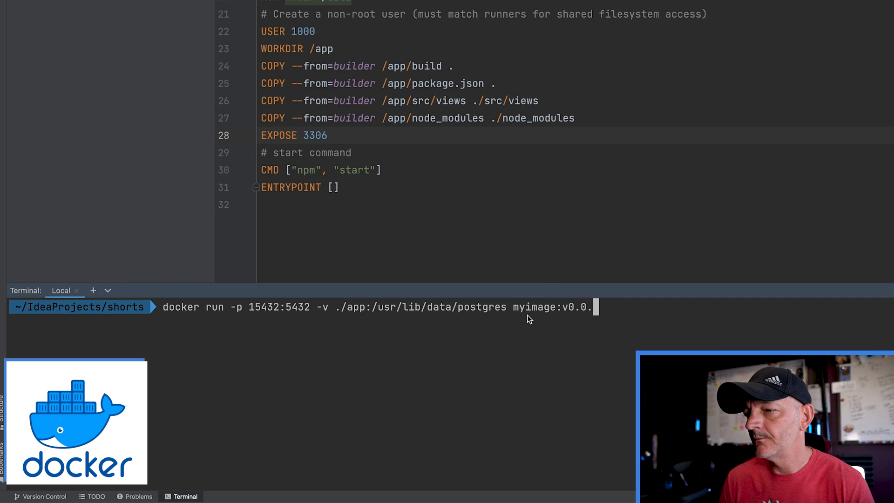
text(1)
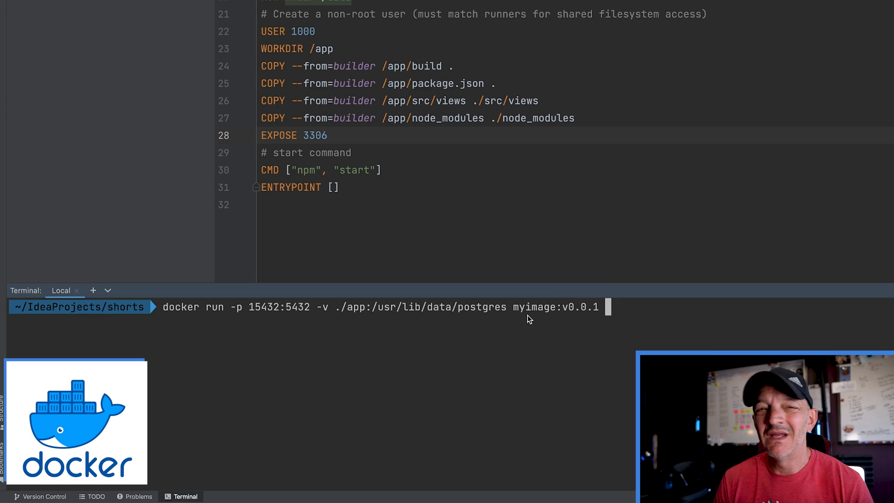